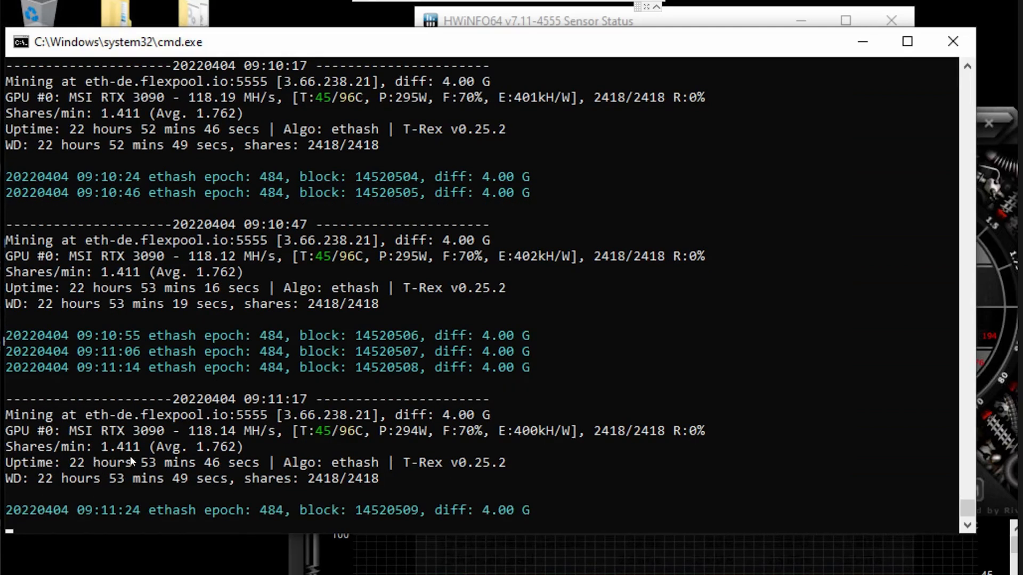
{"action": "mouse_move", "coordinate": [319, 452]}
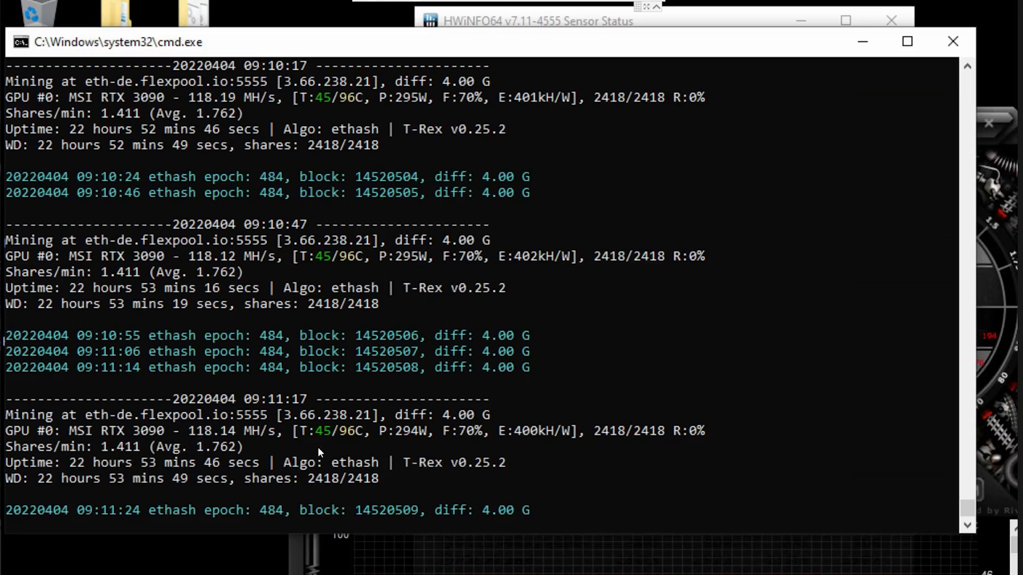
{"action": "mouse_move", "coordinate": [153, 441]}
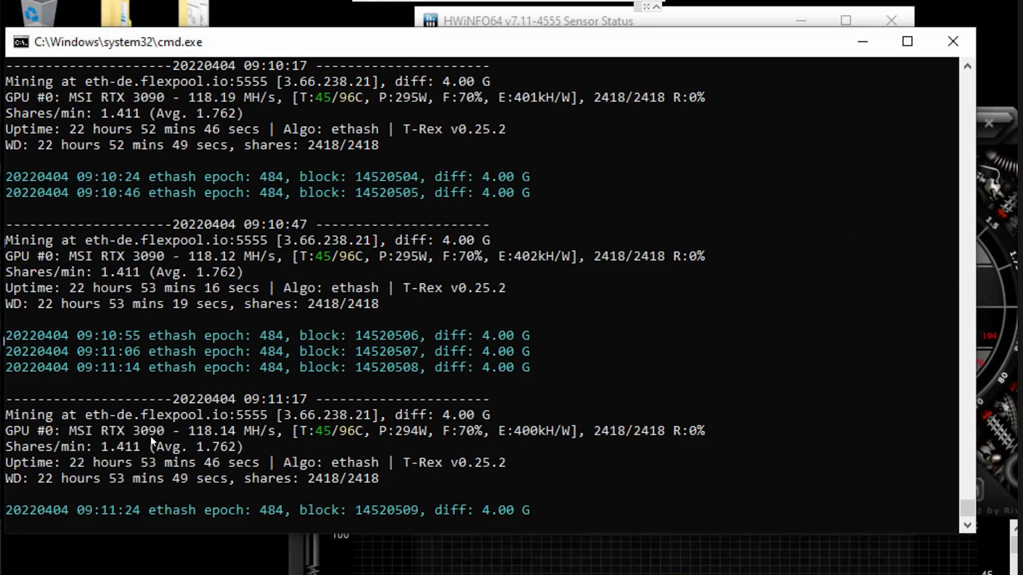
{"action": "mouse_move", "coordinate": [199, 445]}
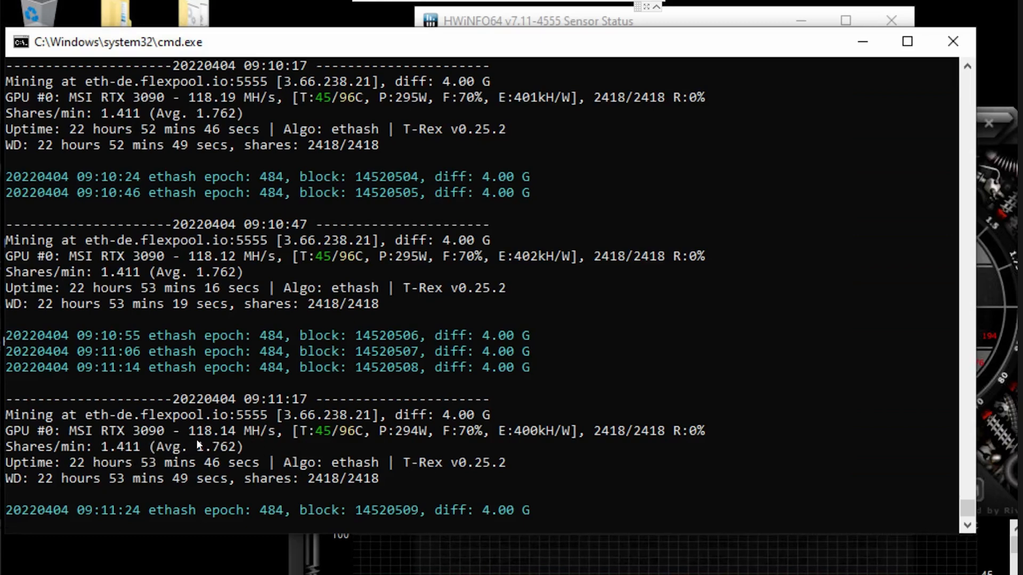
{"action": "mouse_move", "coordinate": [265, 441]}
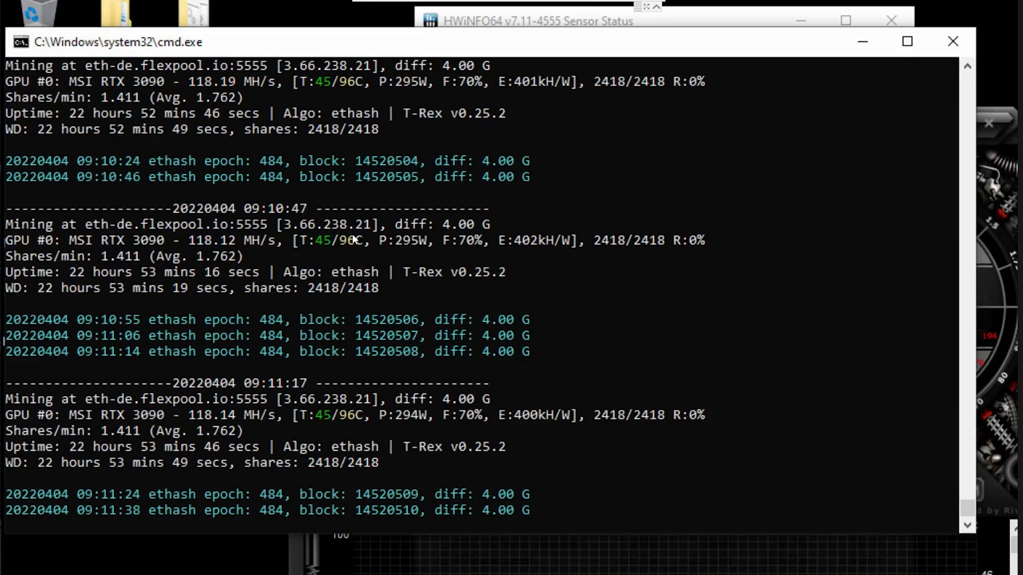
{"action": "scroll", "scroll_direction": "down", "scroll_amount": 3}
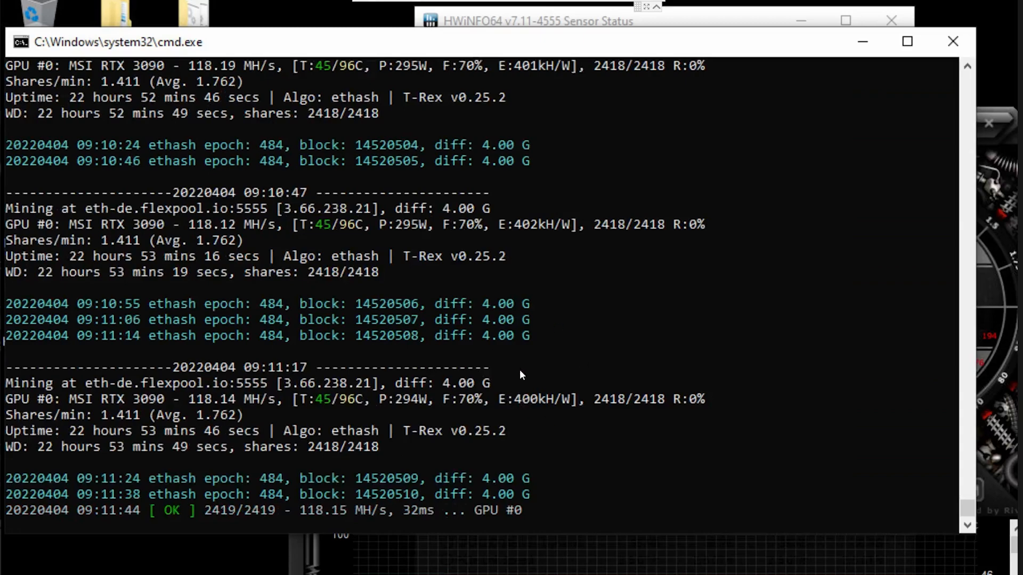
{"action": "scroll", "scroll_direction": "down", "scroll_amount": 3}
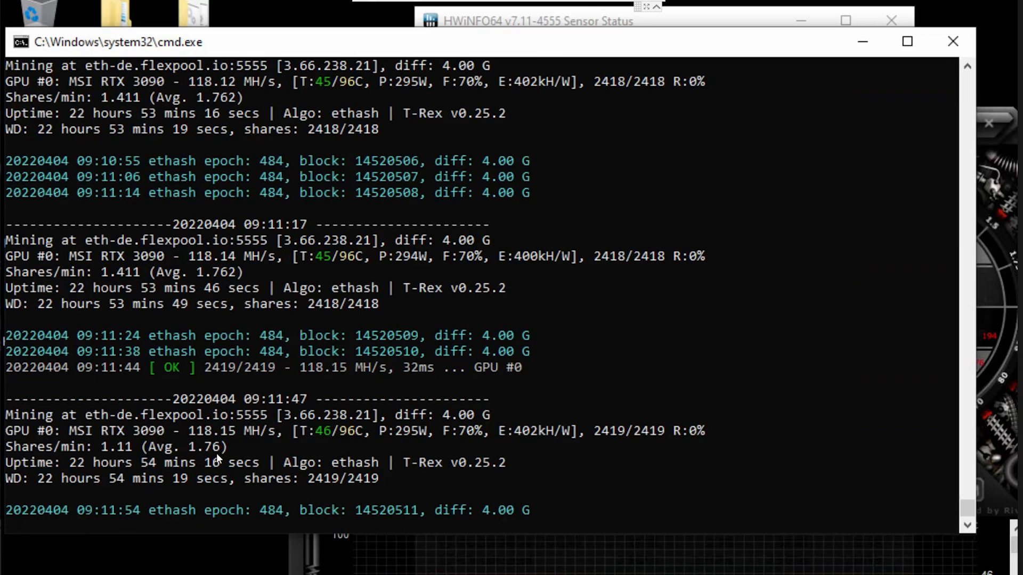
{"action": "scroll", "scroll_direction": "down", "scroll_amount": 3}
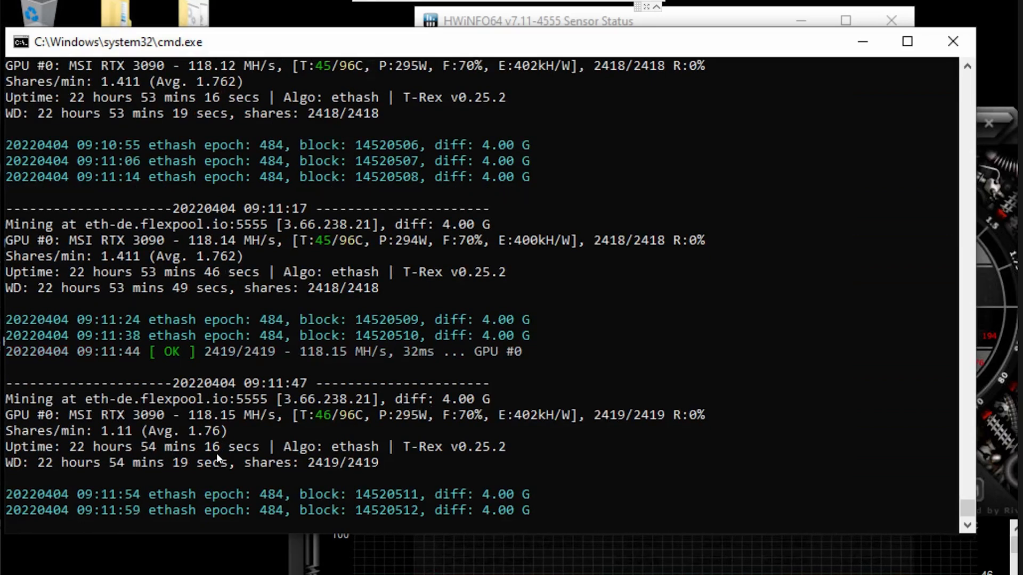